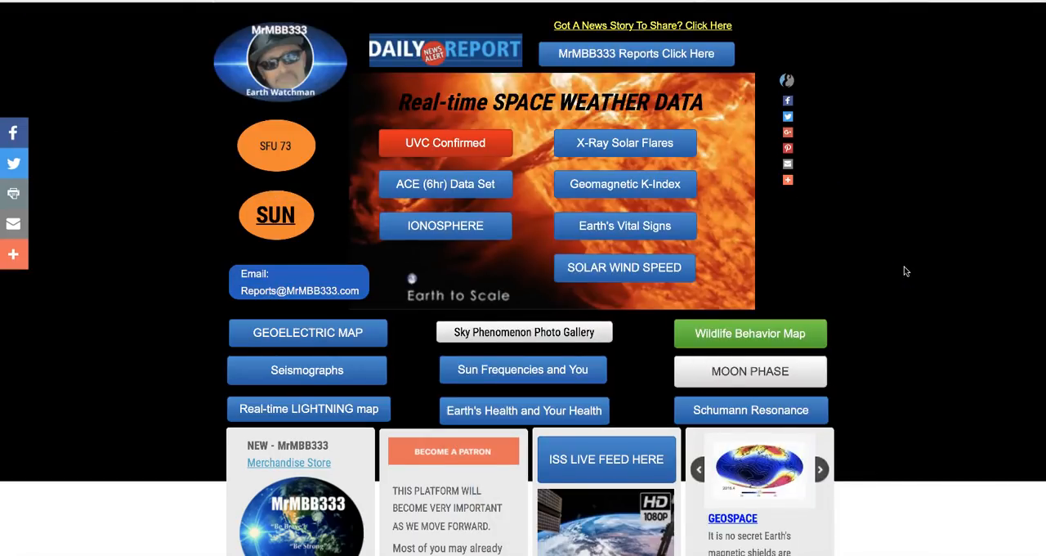
Step: Scroll the MrMBB333 homepage and follow the Astrophotography link to Jeremy Hetrick's site
scroll("down", 3)
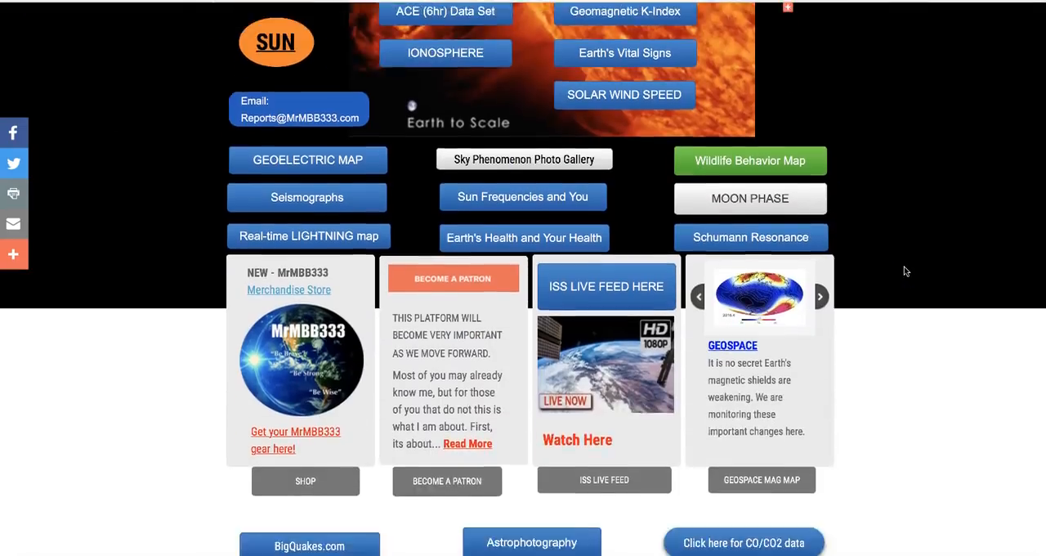
scroll("down", 3)
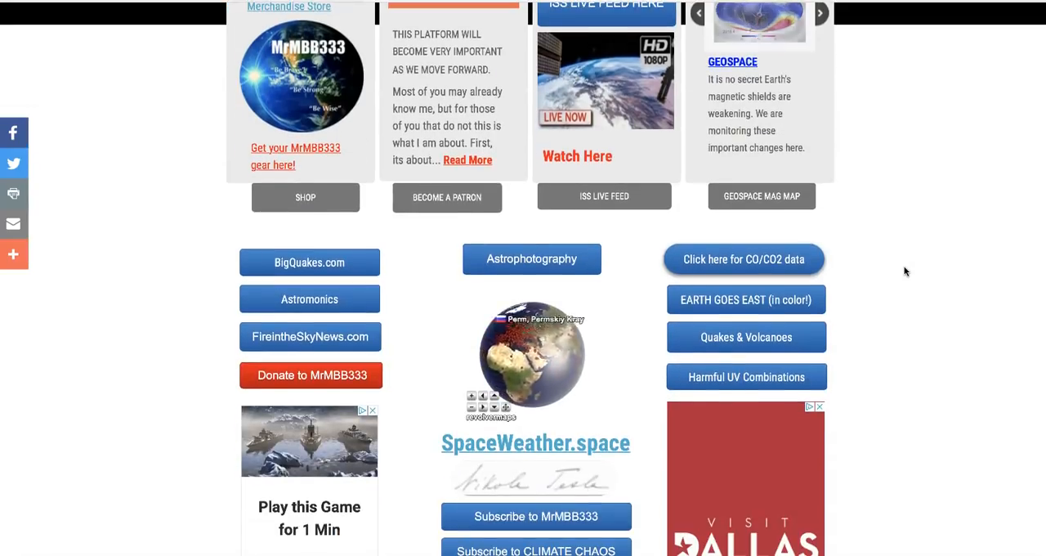
mouse_move(908, 221)
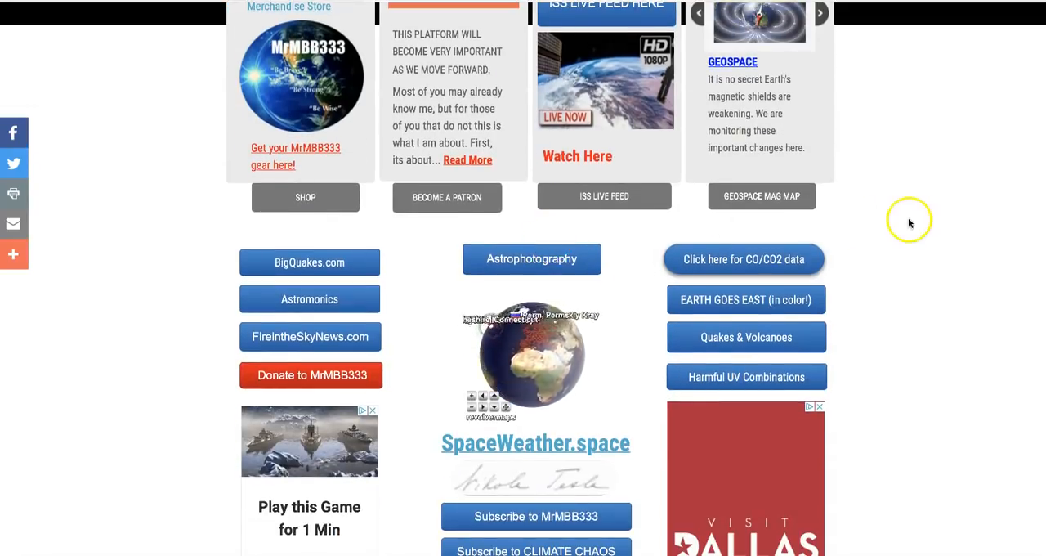
scroll("up", 3)
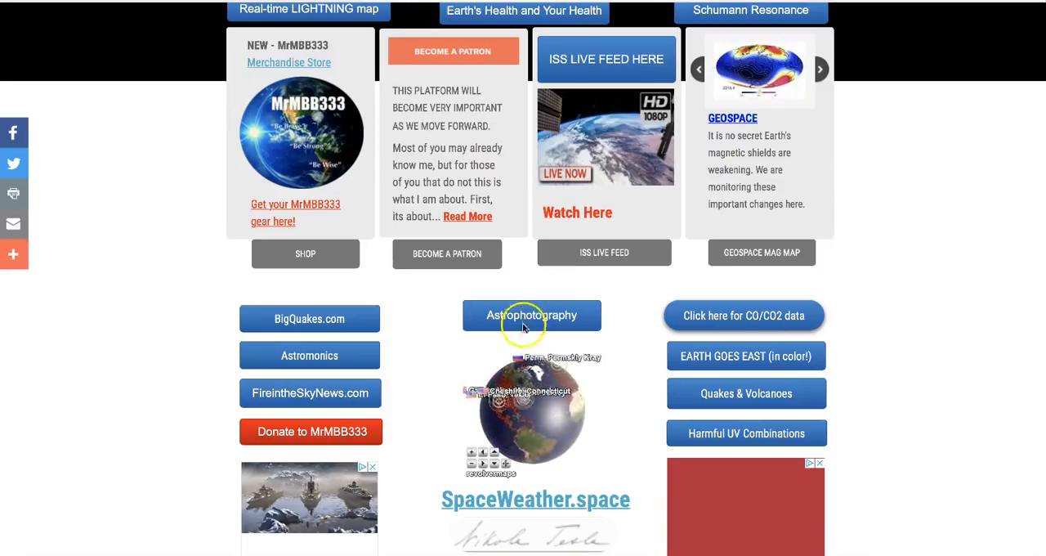
mouse_move(587, 347)
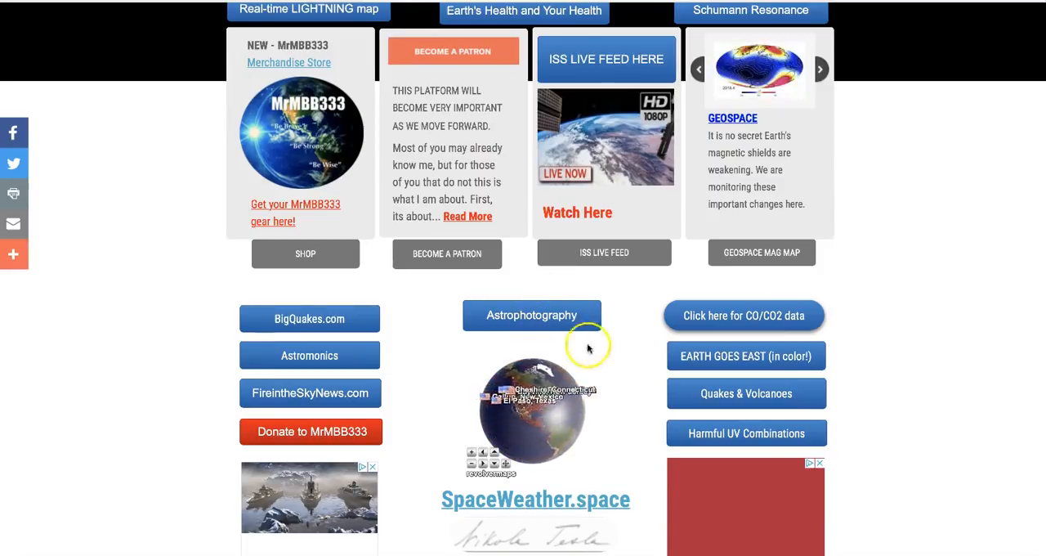
scroll("up", 3)
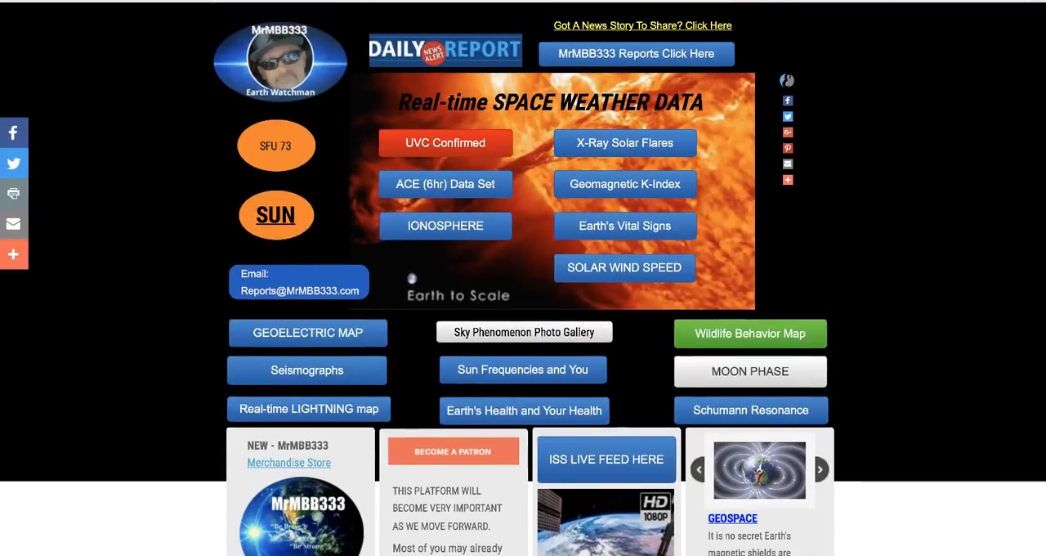
mouse_move(907, 63)
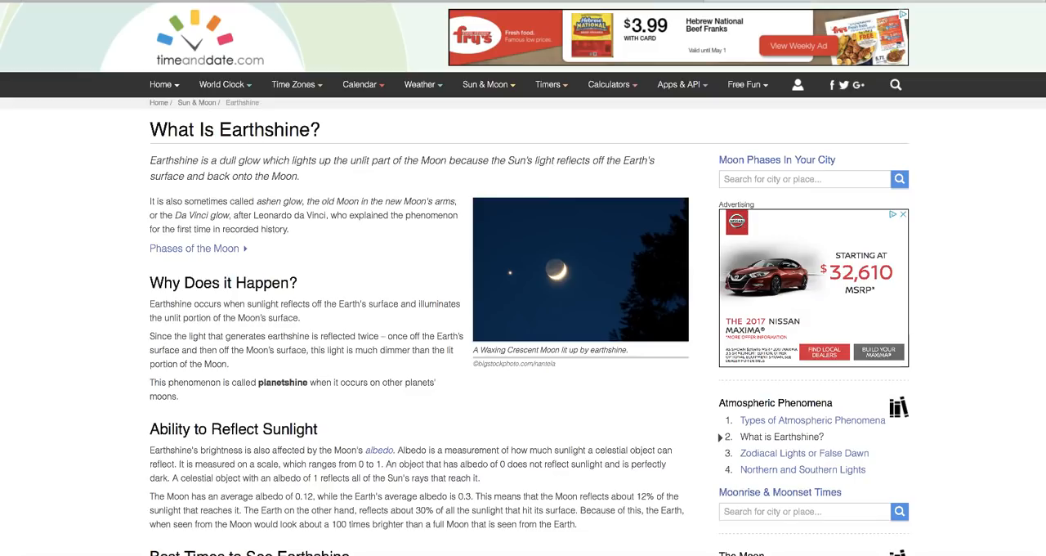
mouse_move(932, 218)
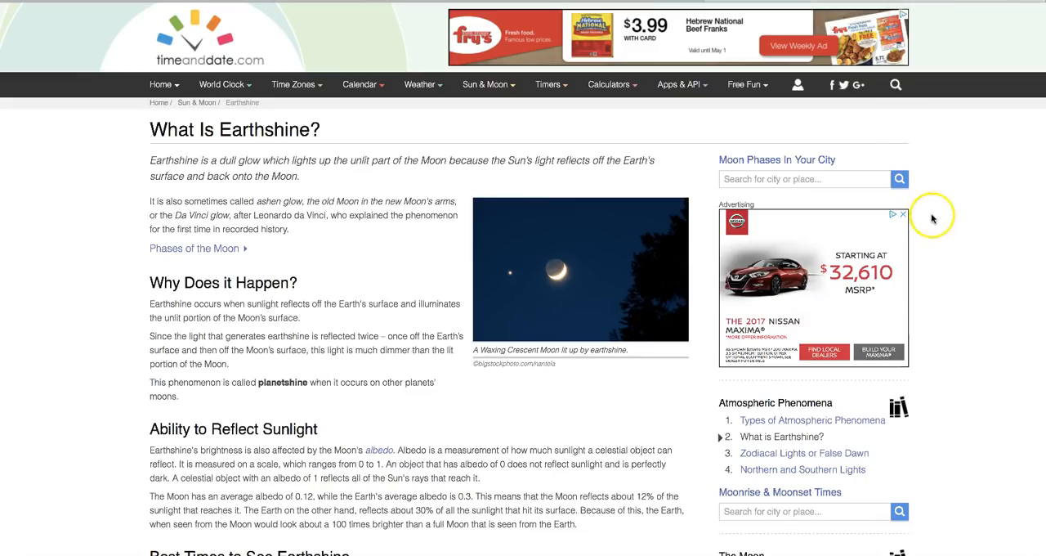
mouse_move(933, 217)
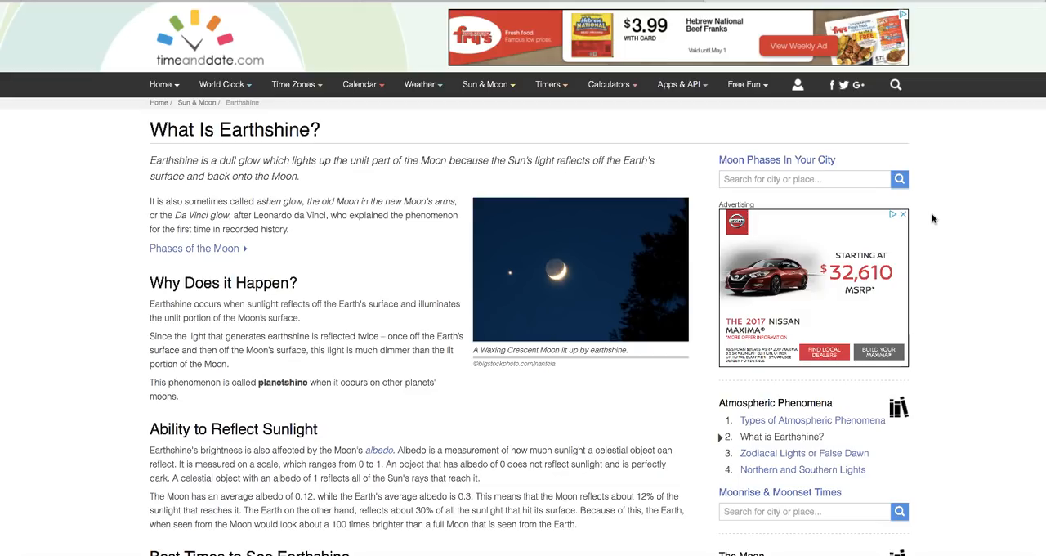
mouse_move(131, 164)
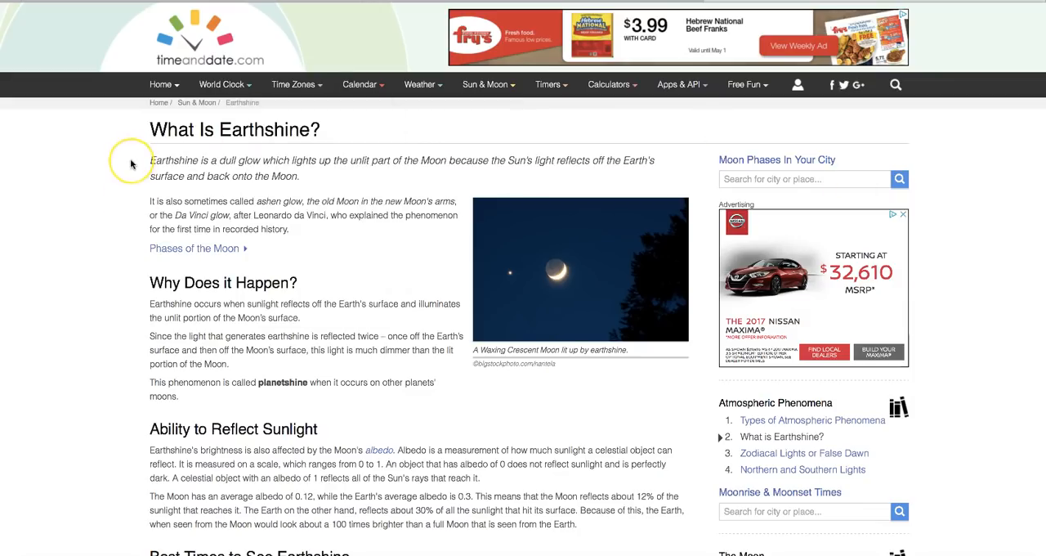
mouse_move(278, 197)
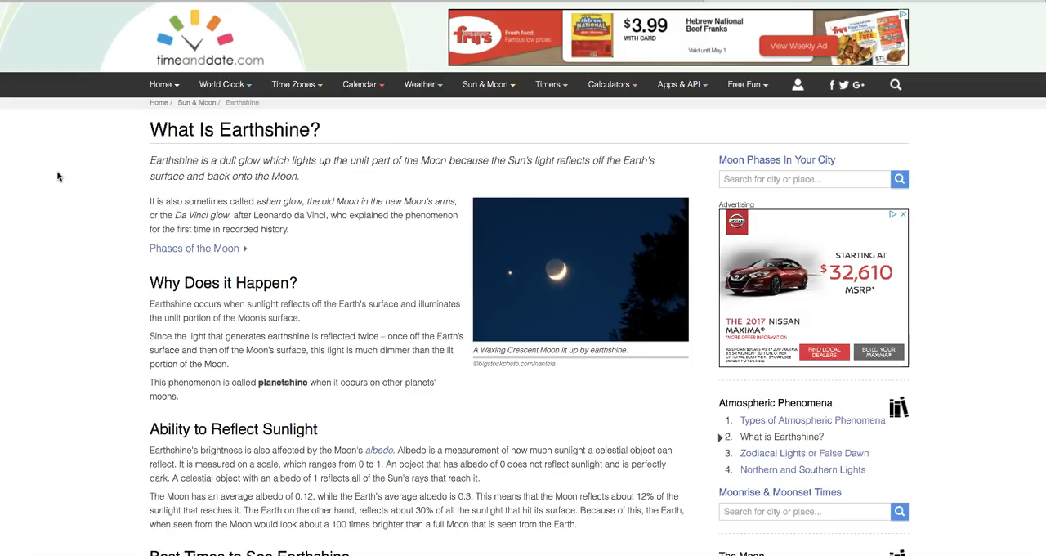
mouse_move(582, 270)
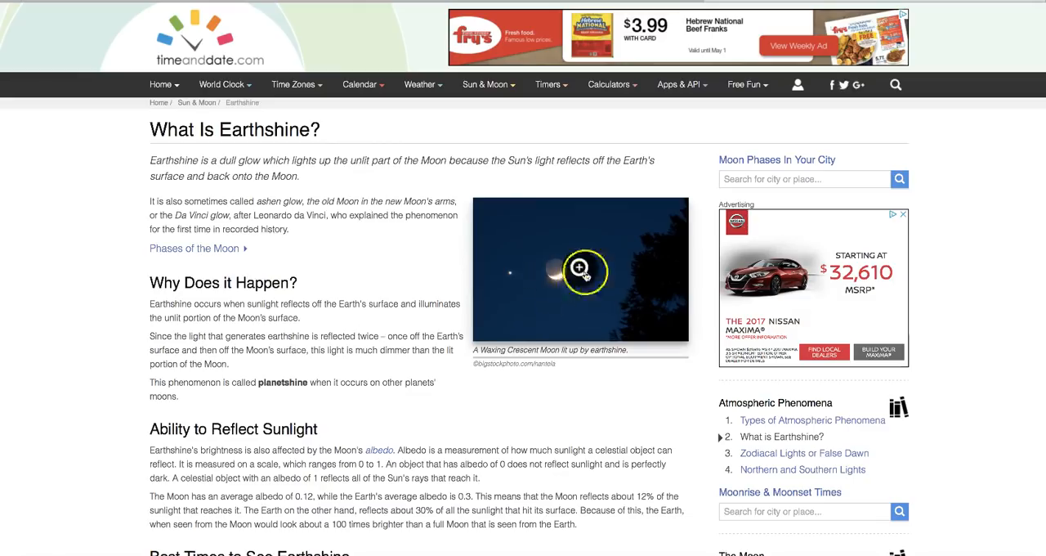
mouse_move(83, 209)
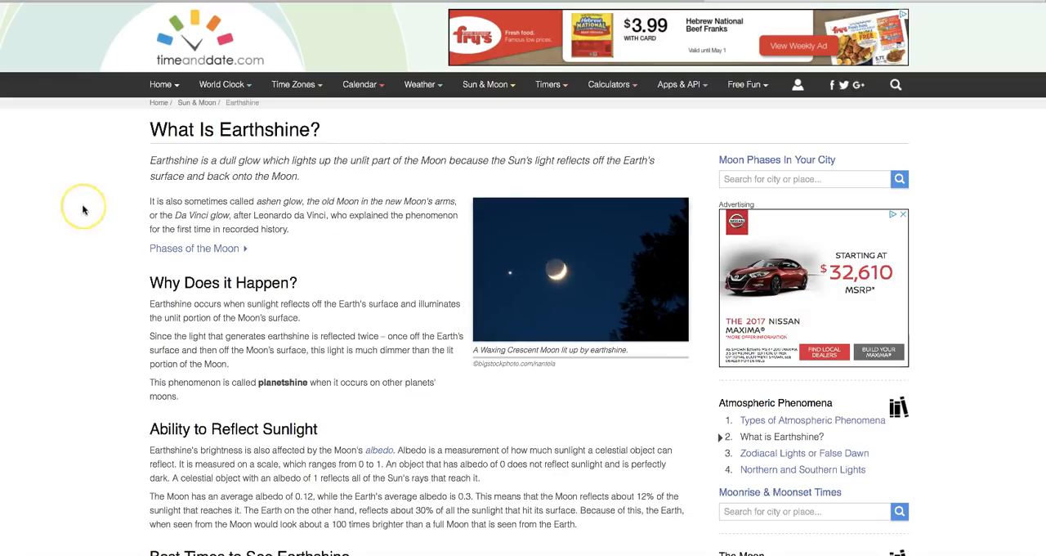
mouse_move(83, 209)
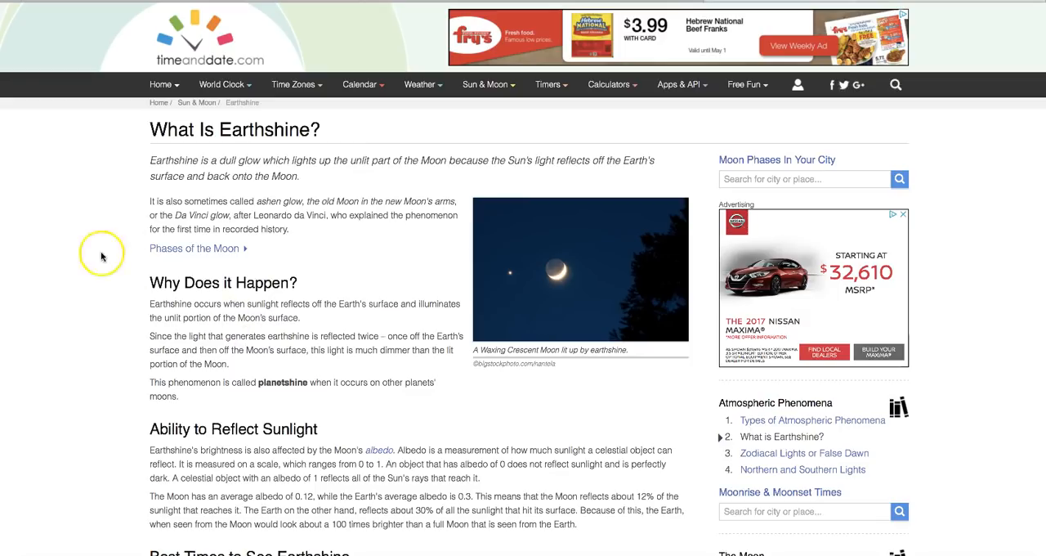
mouse_move(103, 256)
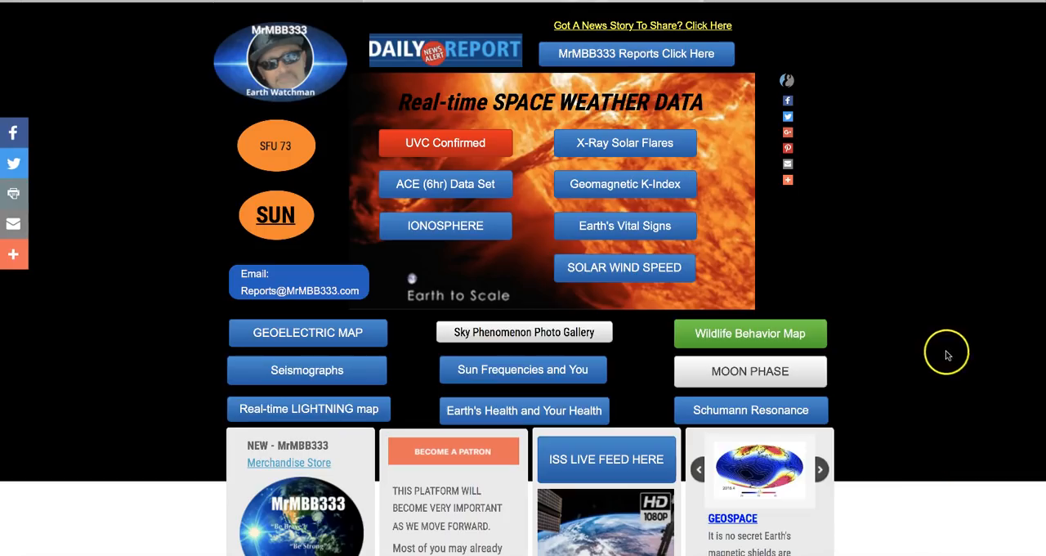
scroll("down", 3)
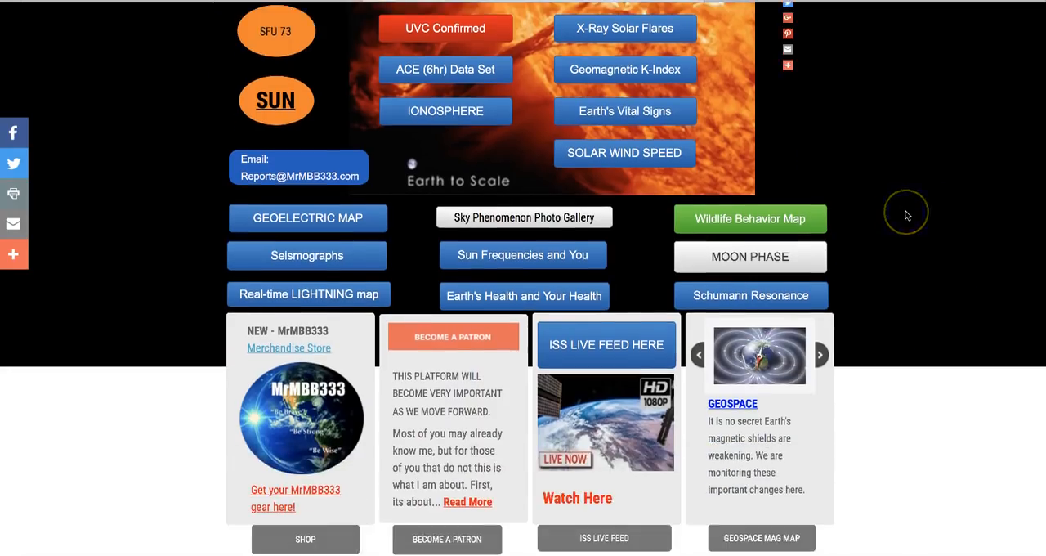
scroll("down", 3)
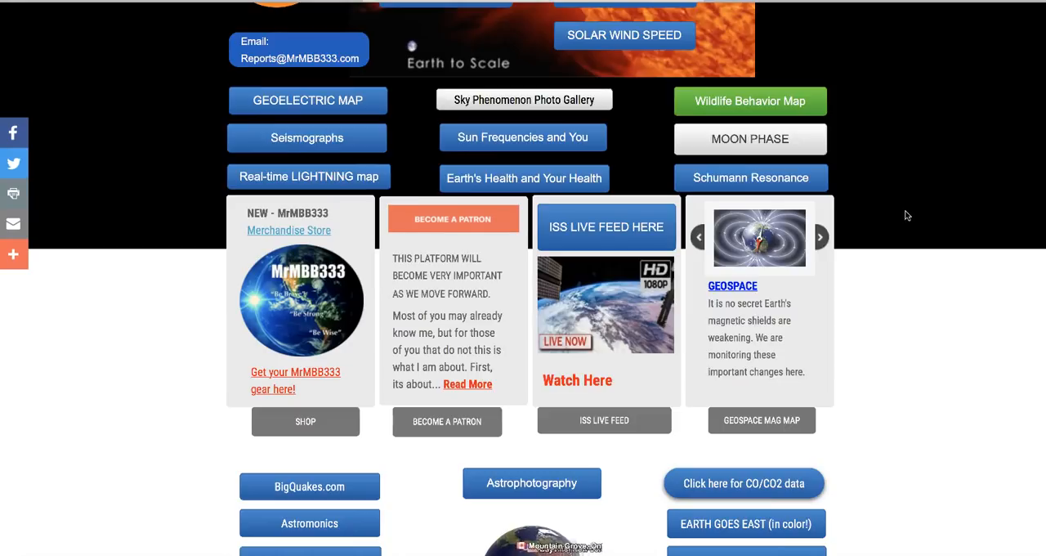
scroll("down", 3)
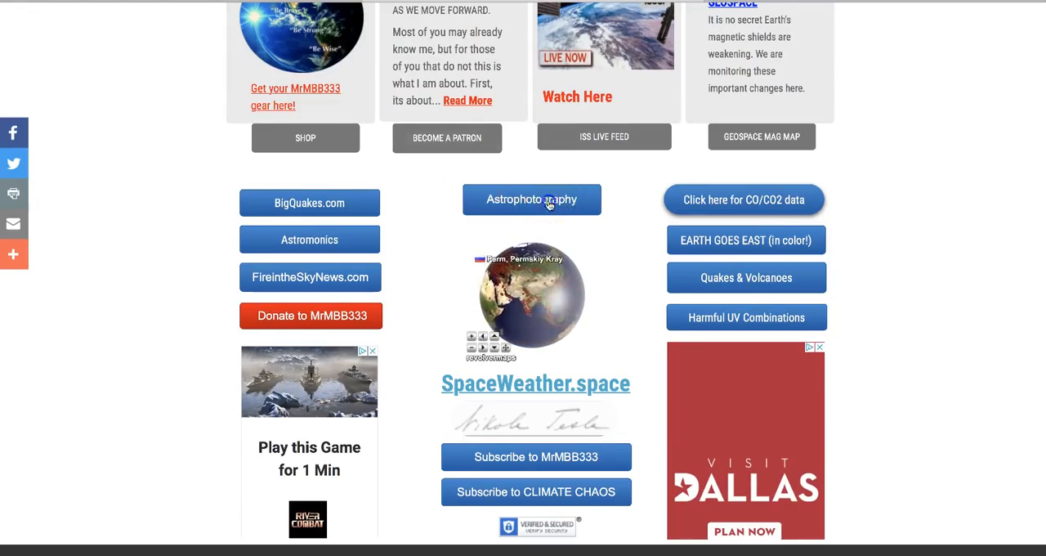
left_click(532, 198)
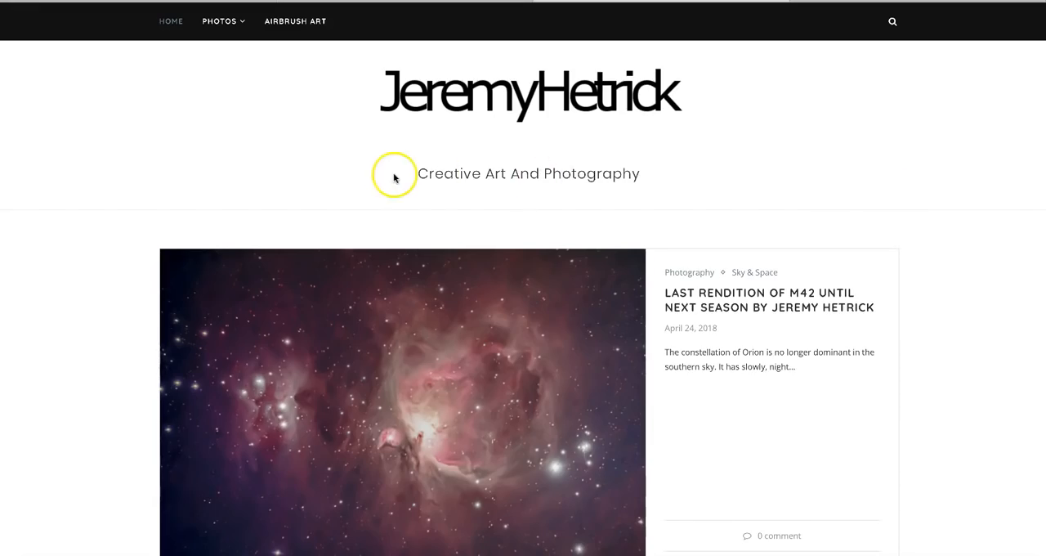
mouse_move(874, 227)
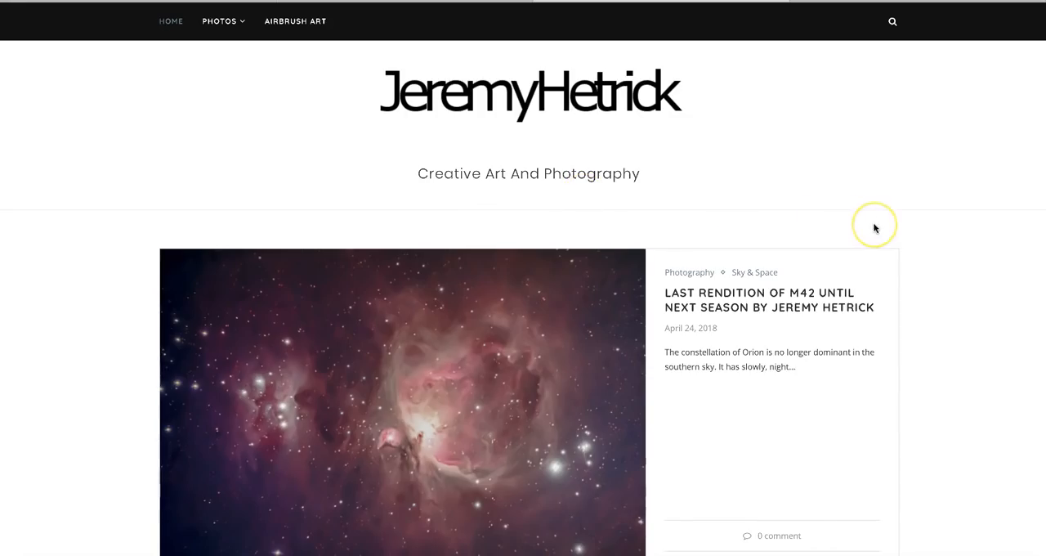
Step: Scroll Jeremy Hetrick's homepage past the nebula and galaxy posts to the Earth Shine post
scroll("down", 3)
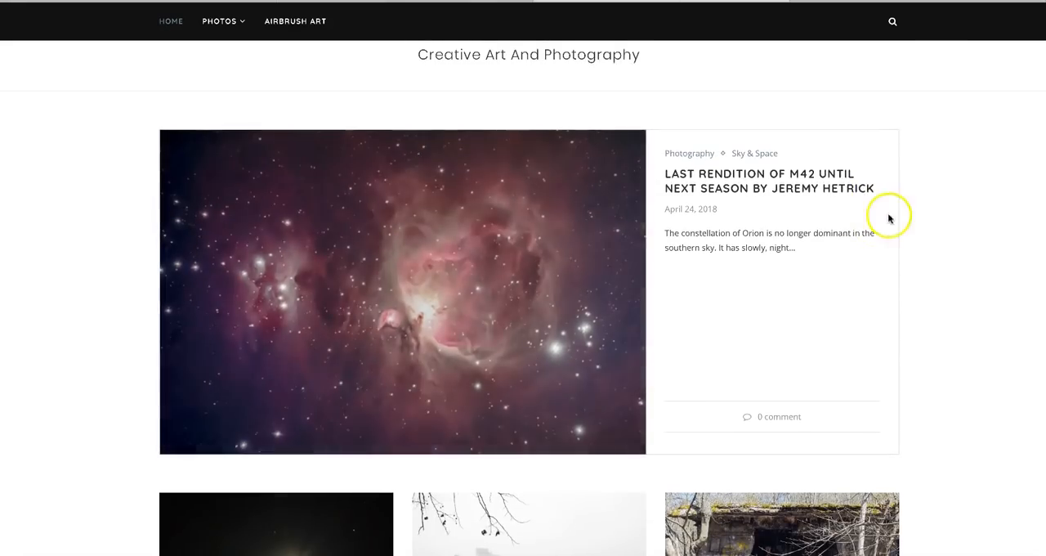
mouse_move(942, 219)
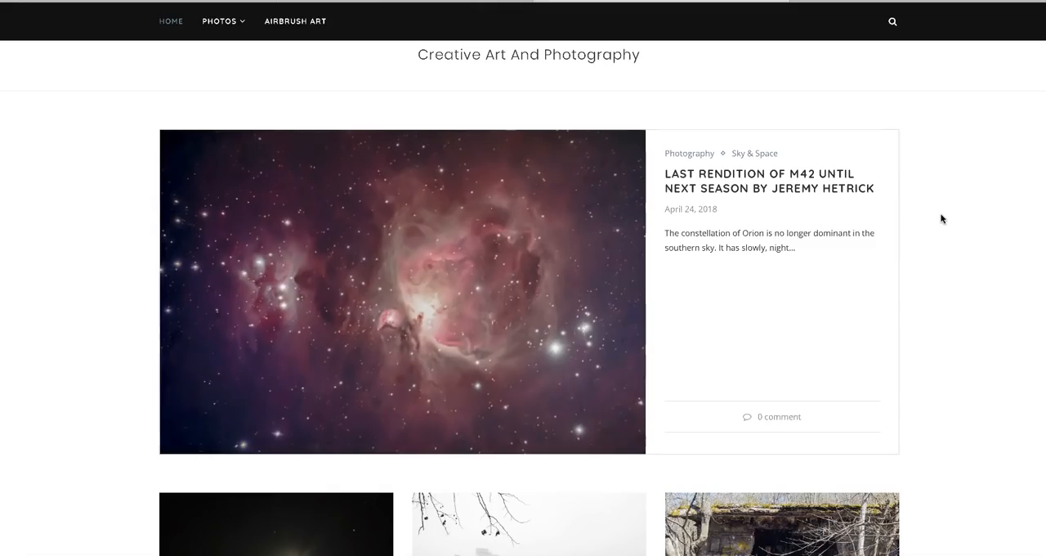
scroll("down", 3)
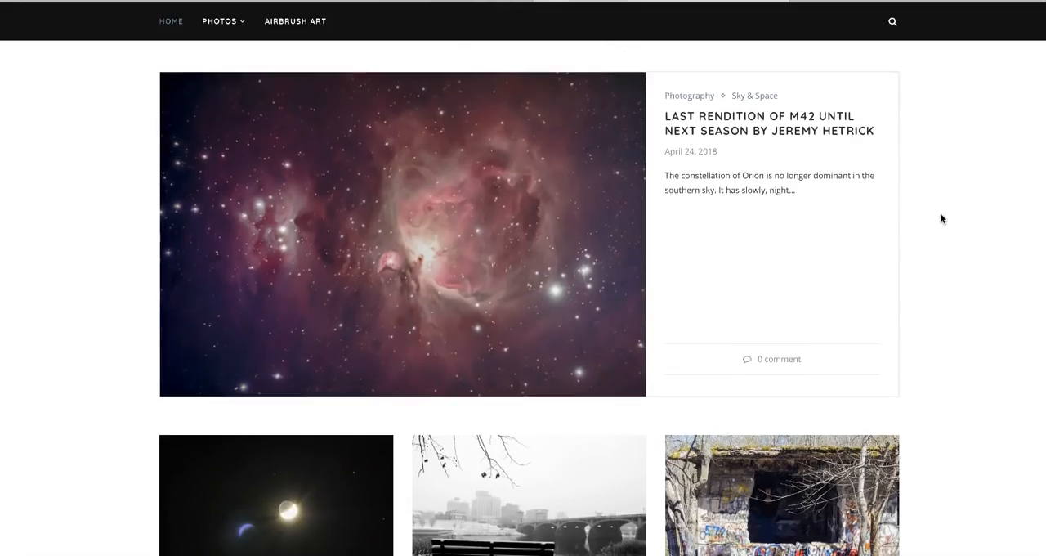
scroll("down", 3)
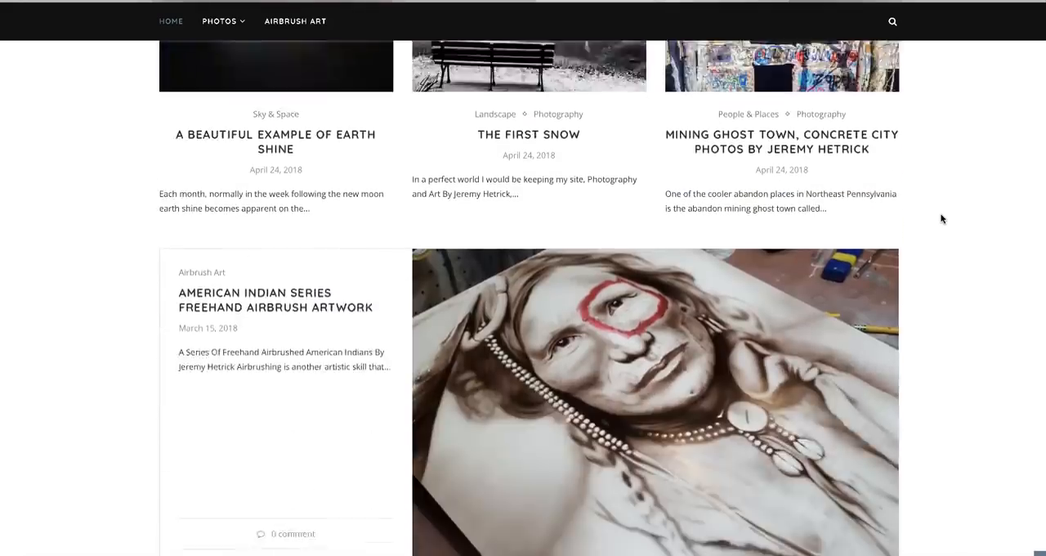
scroll("down", 3)
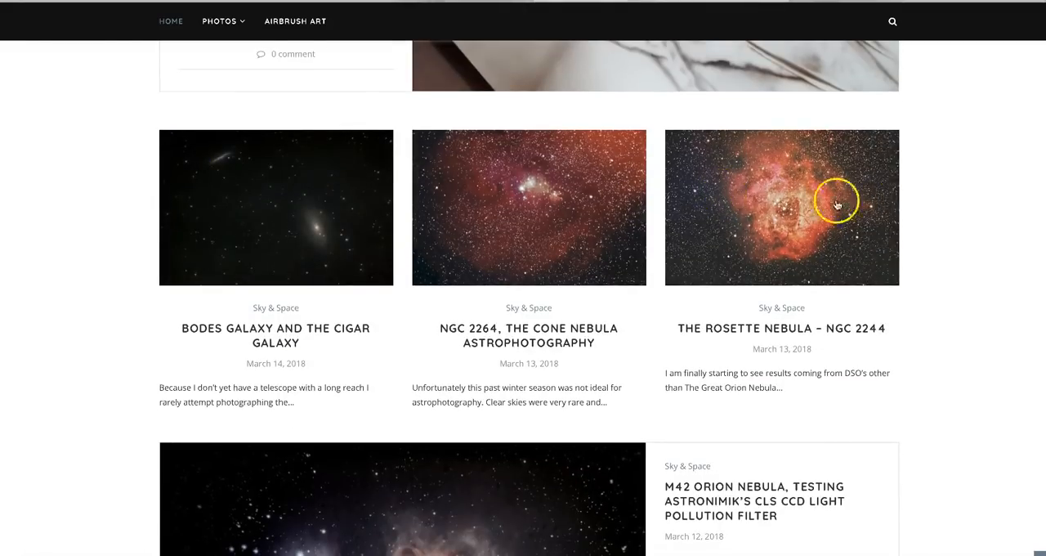
mouse_move(975, 189)
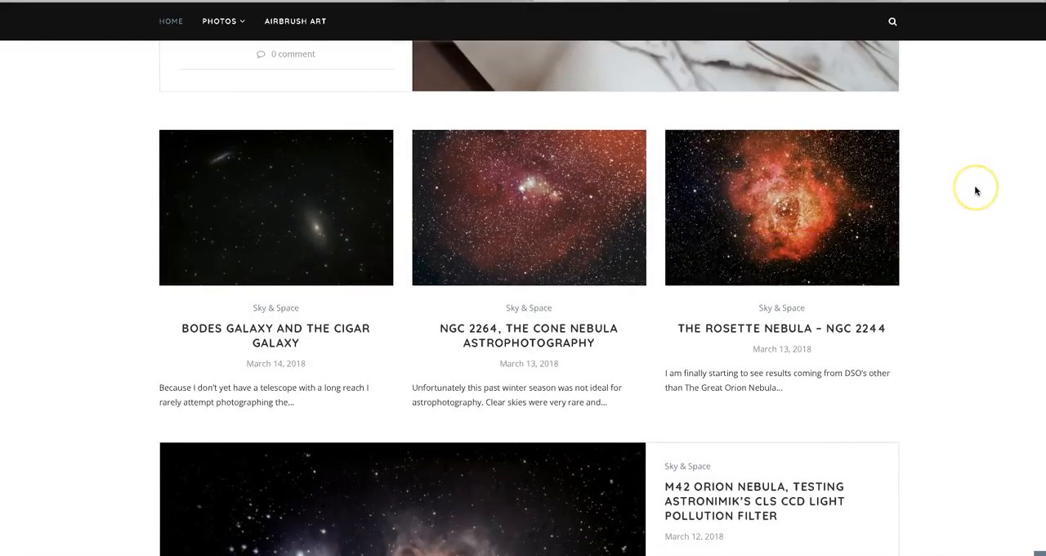
mouse_move(975, 191)
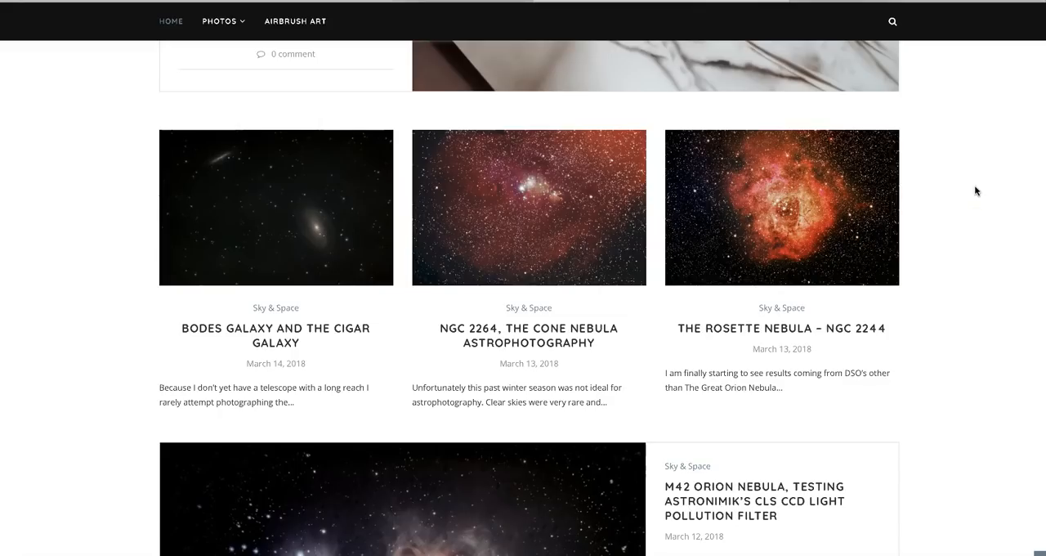
scroll("down", 3)
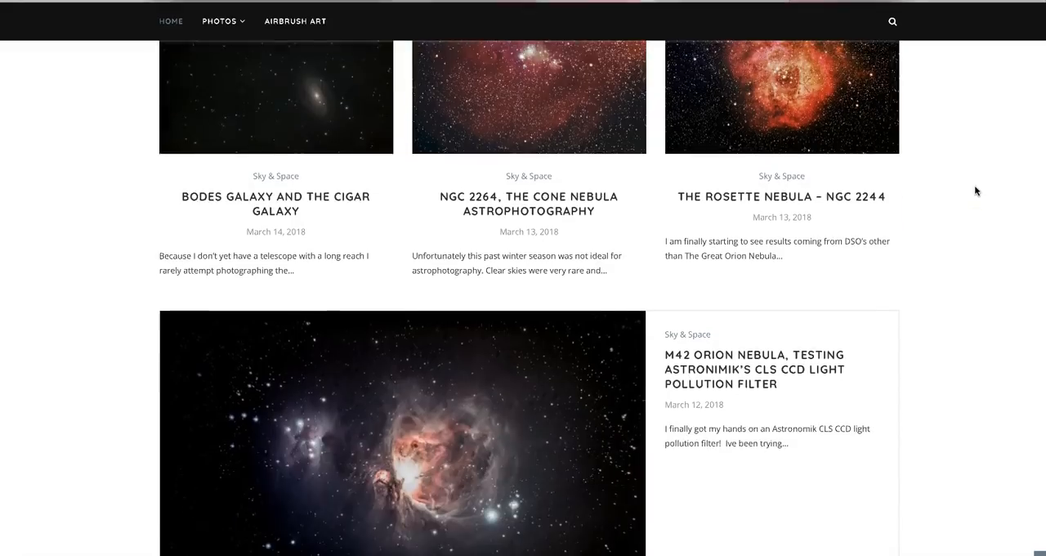
scroll("up", 3)
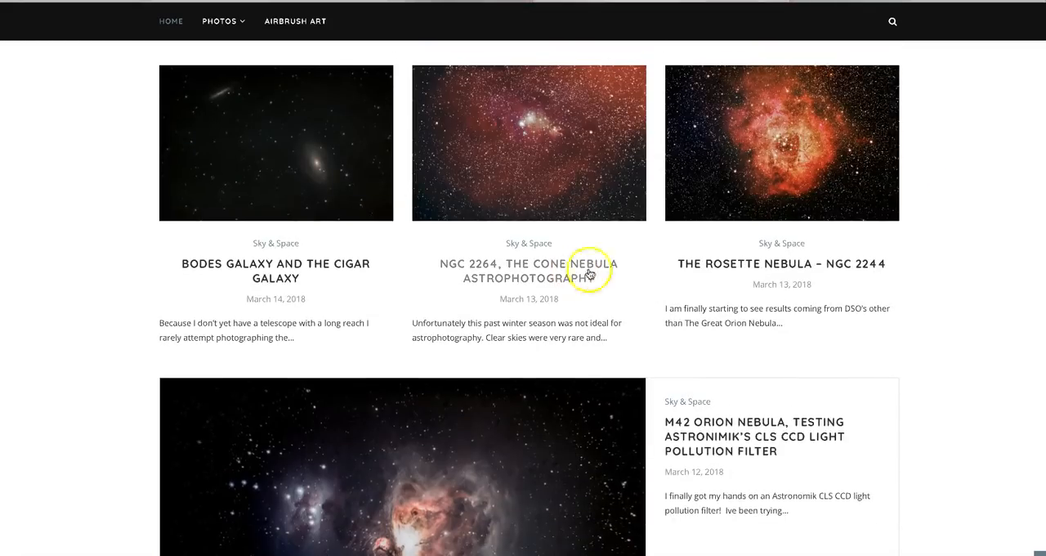
scroll("down", 3)
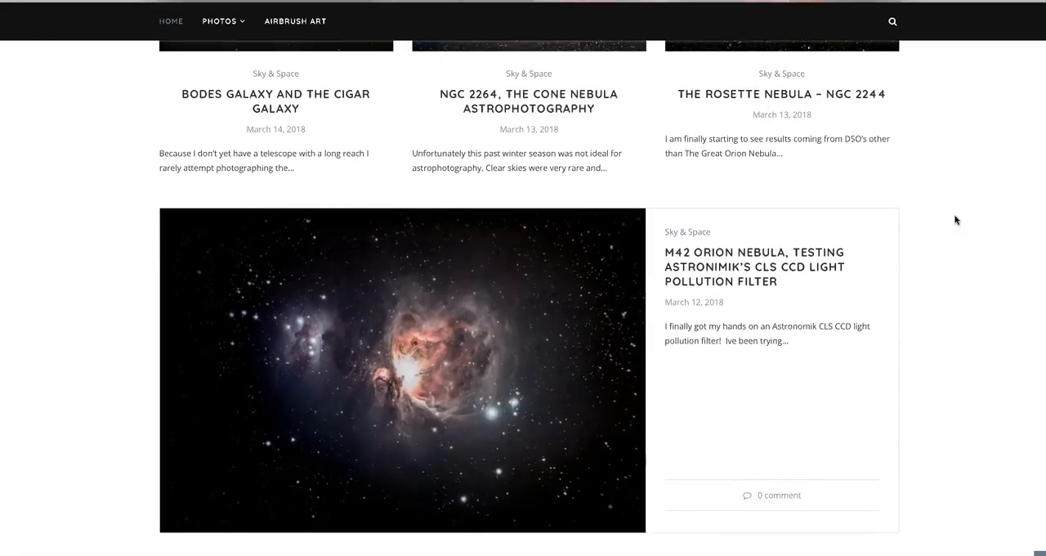
scroll("down", 3)
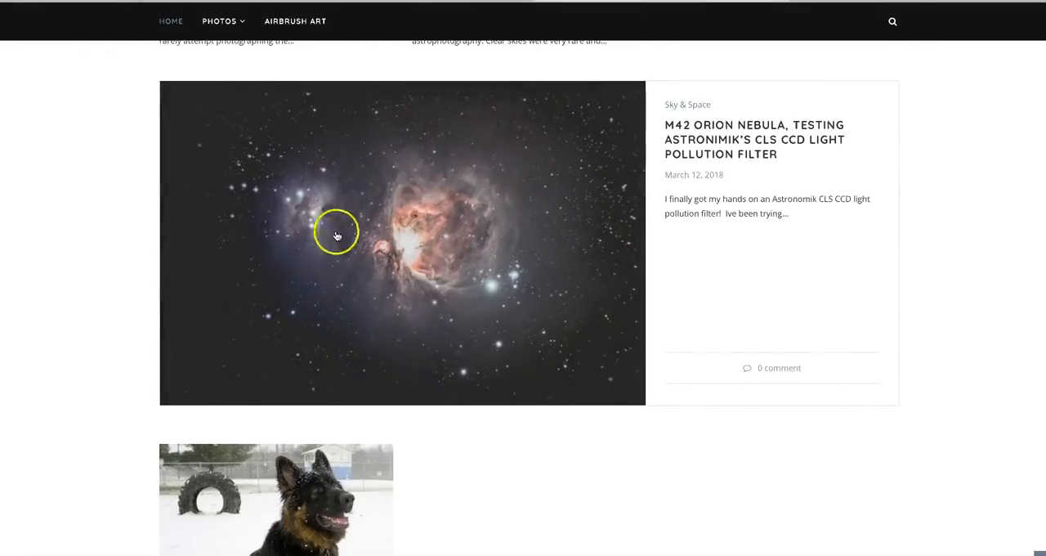
mouse_move(967, 193)
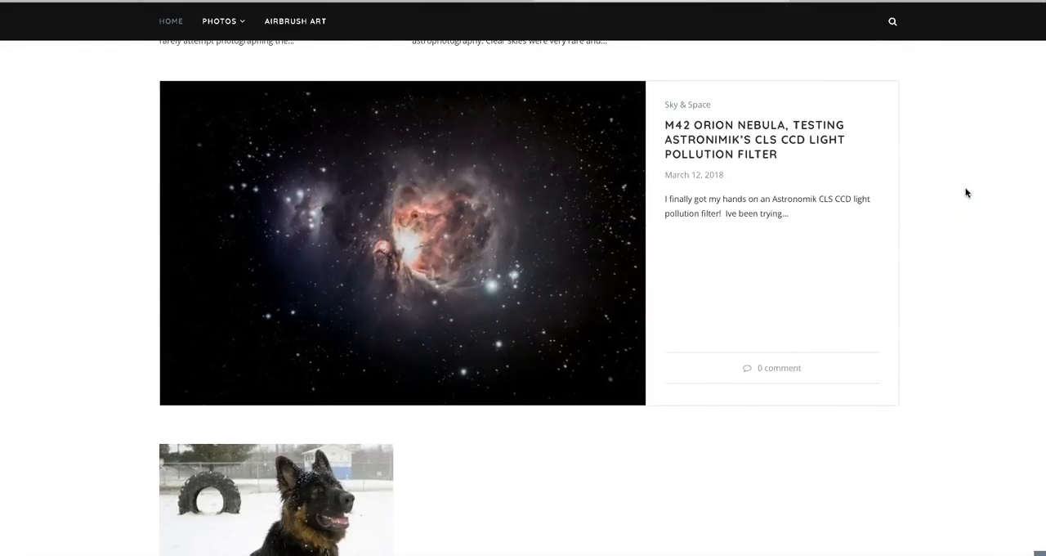
scroll("down", 3)
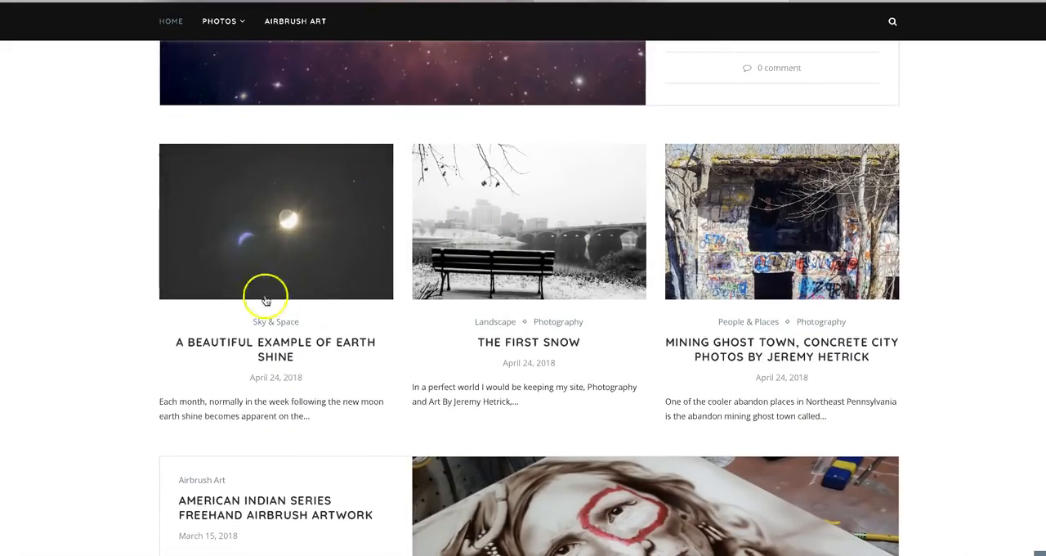
mouse_move(295, 253)
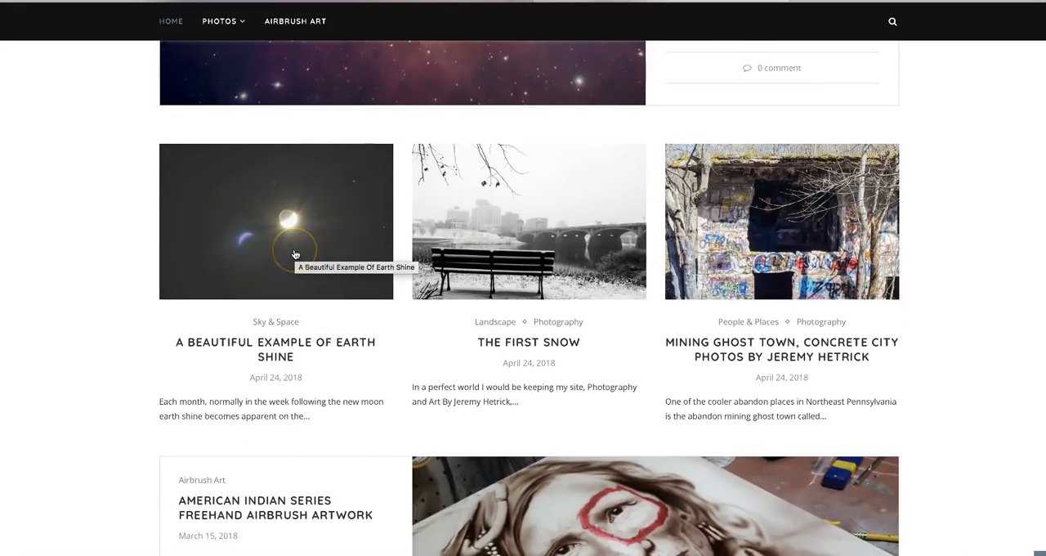
mouse_move(239, 343)
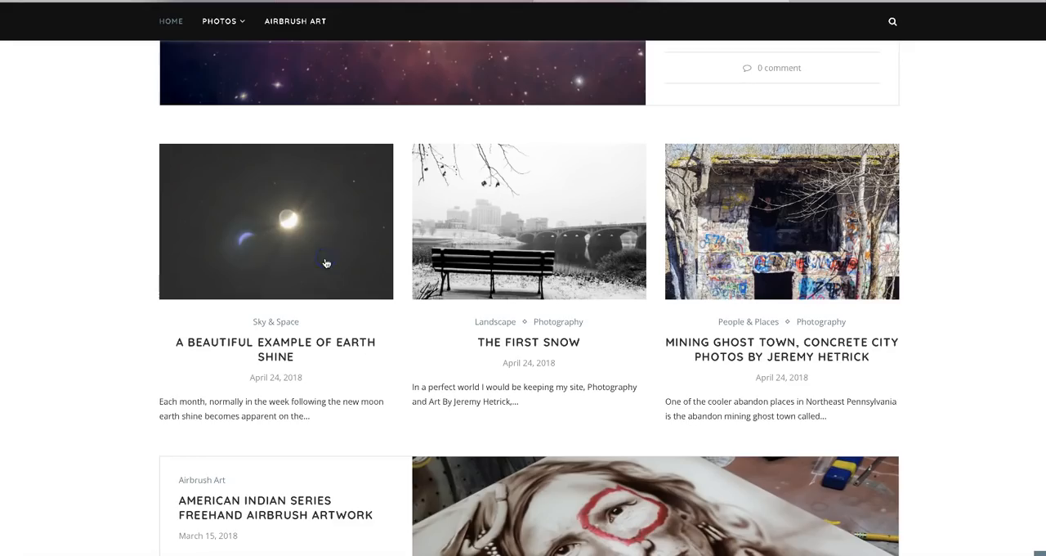
mouse_move(964, 300)
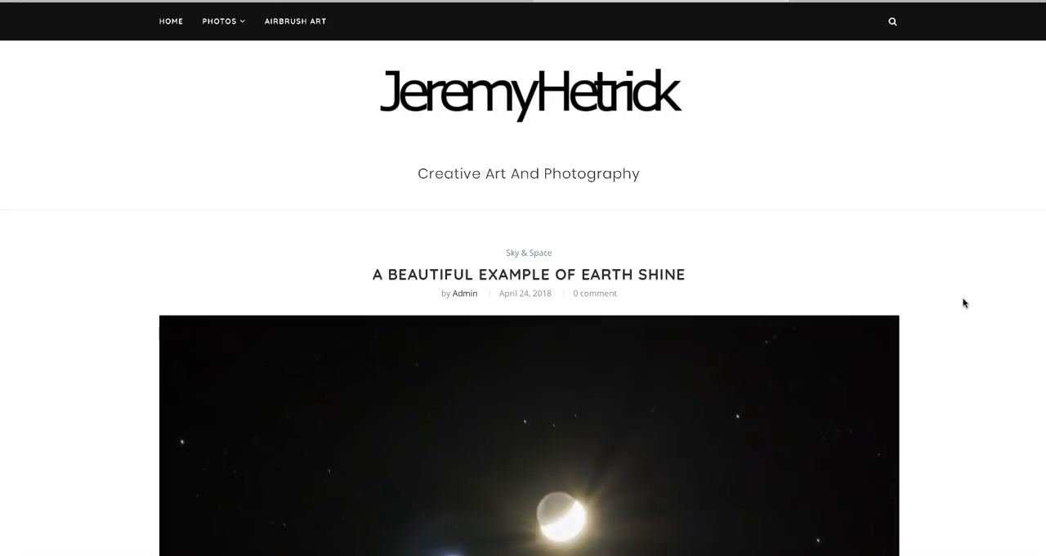
Step: Scroll the Earth Shine post until the crescent moon photo fills the view
scroll("down", 3)
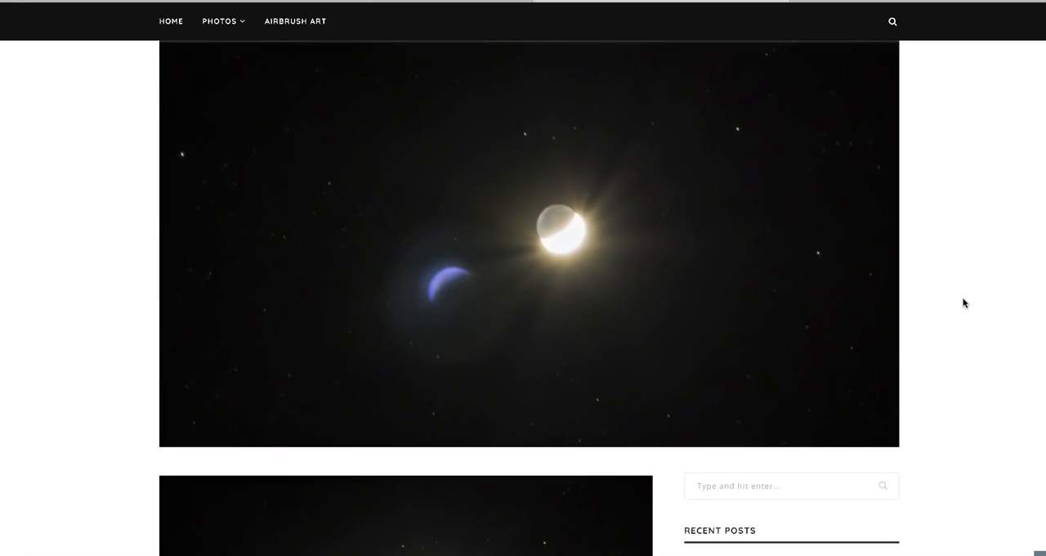
left_click(409, 293)
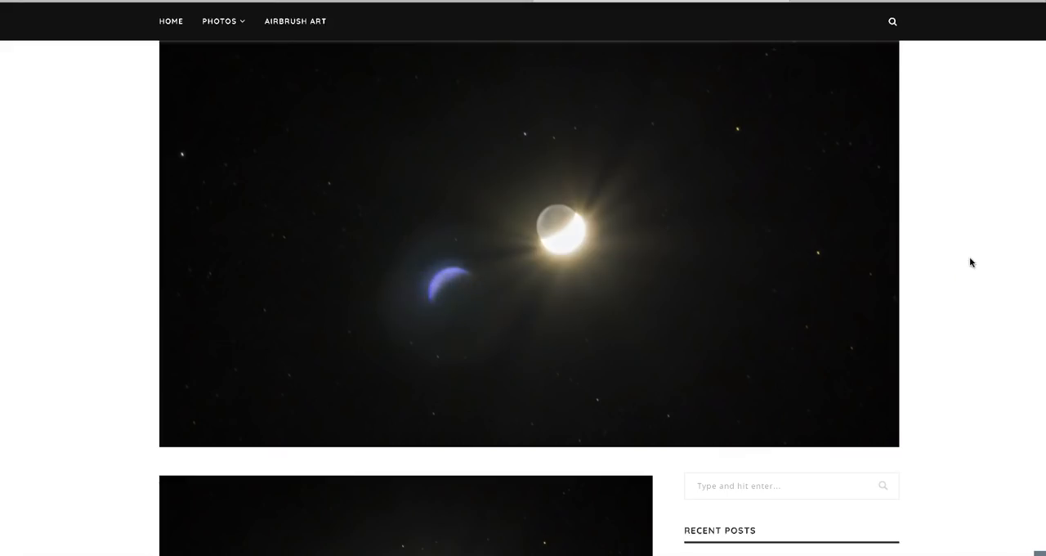
scroll("down", 3)
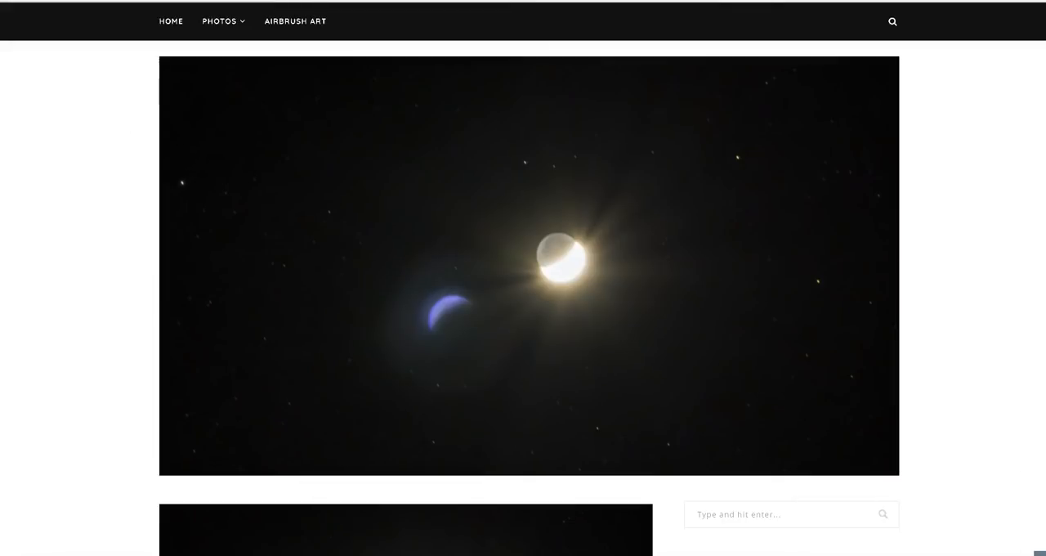
mouse_move(869, 245)
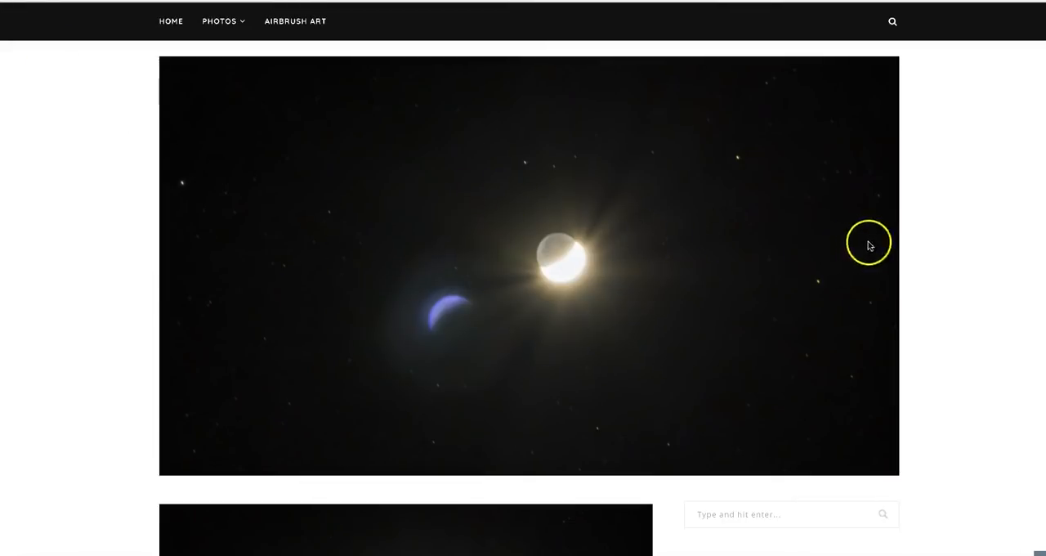
mouse_move(943, 254)
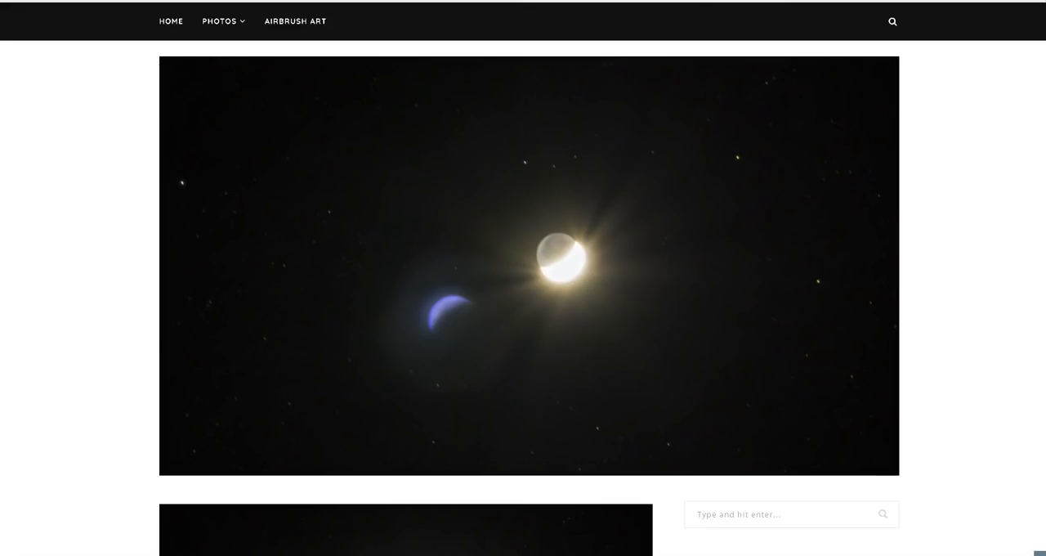
mouse_move(916, 67)
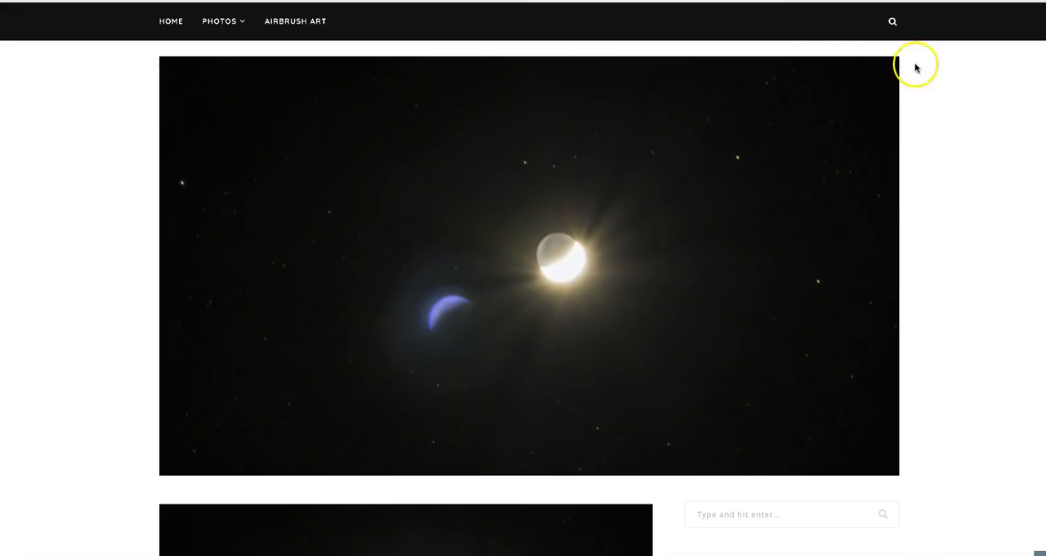
mouse_move(970, 102)
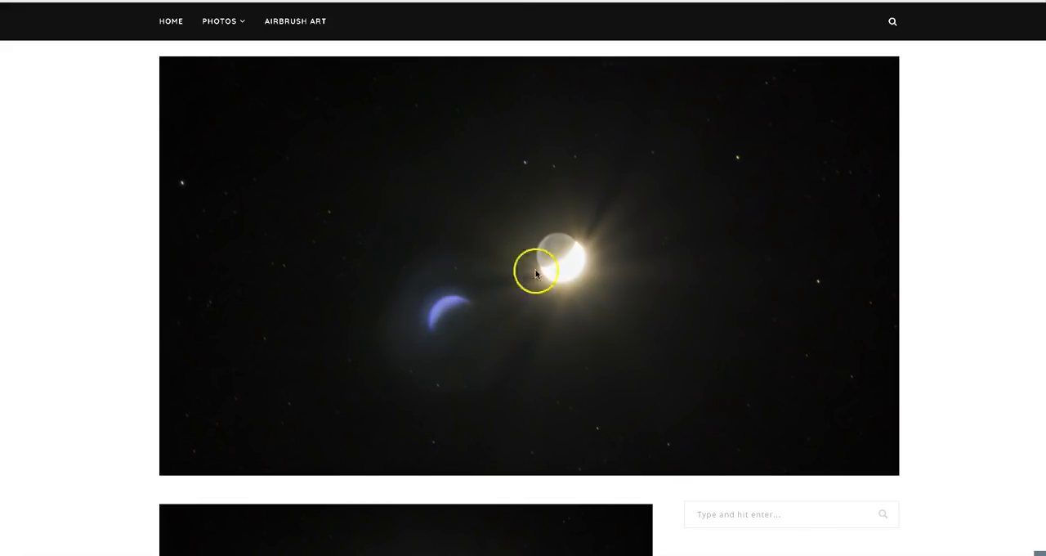
mouse_move(760, 242)
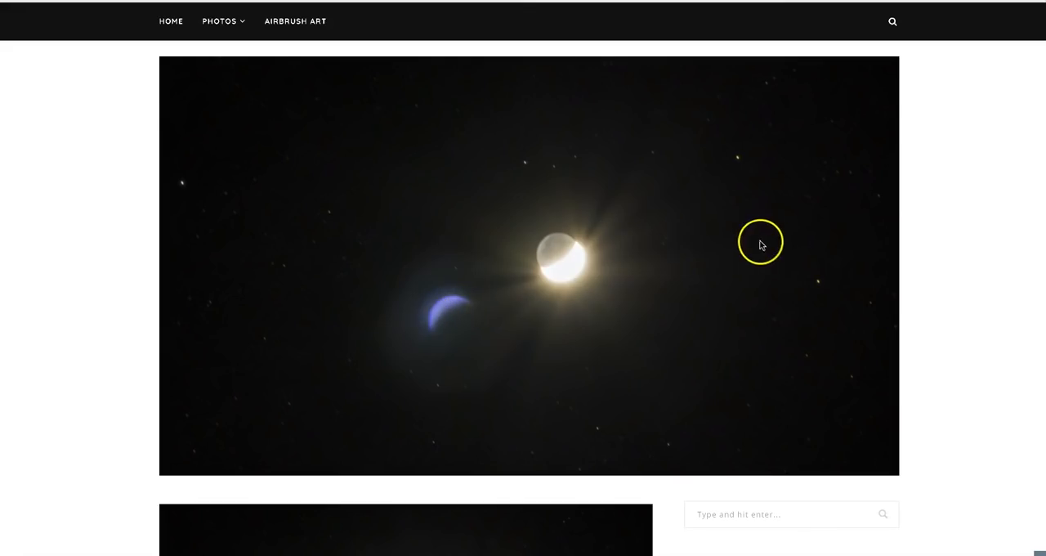
mouse_move(607, 282)
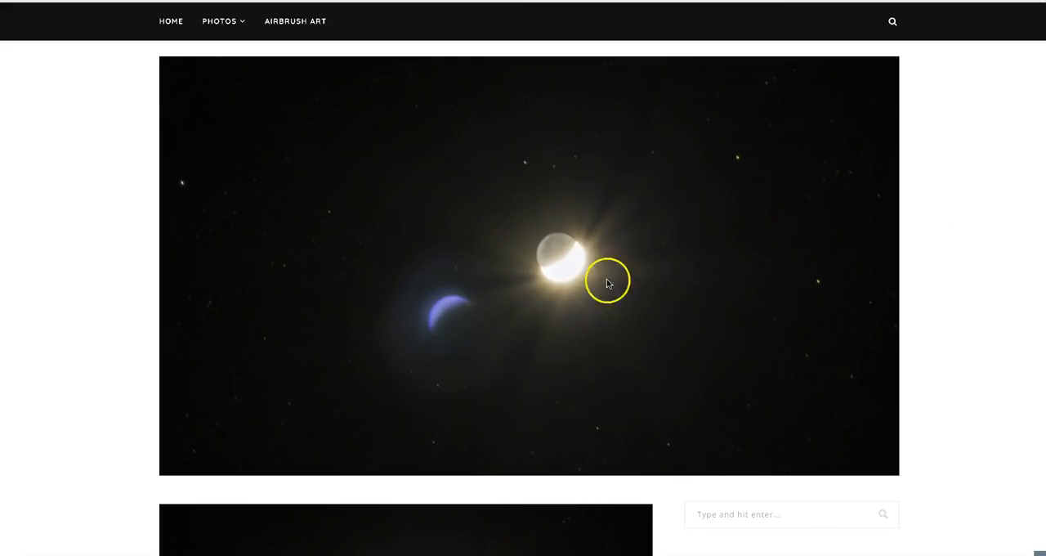
mouse_move(1009, 299)
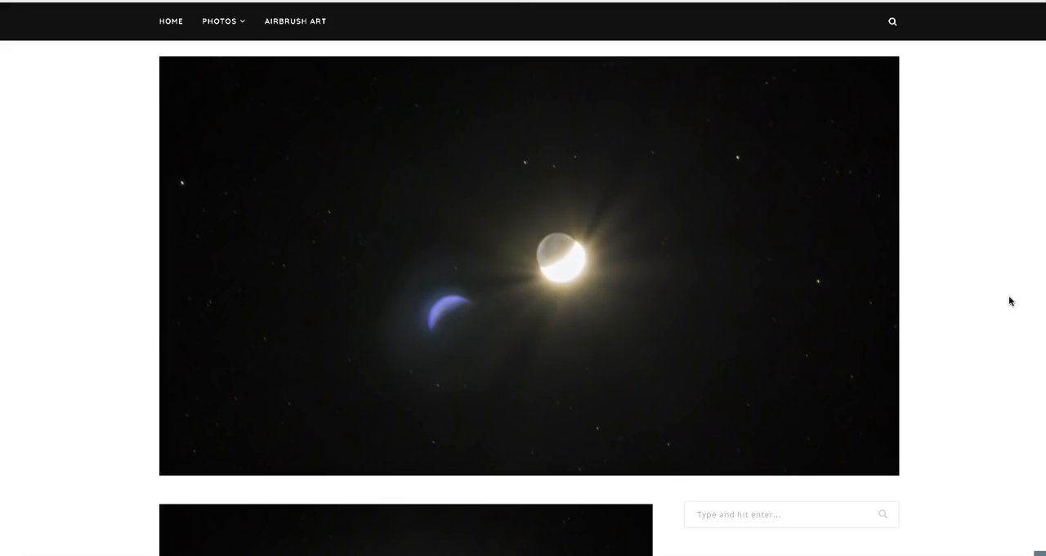
scroll("down", 3)
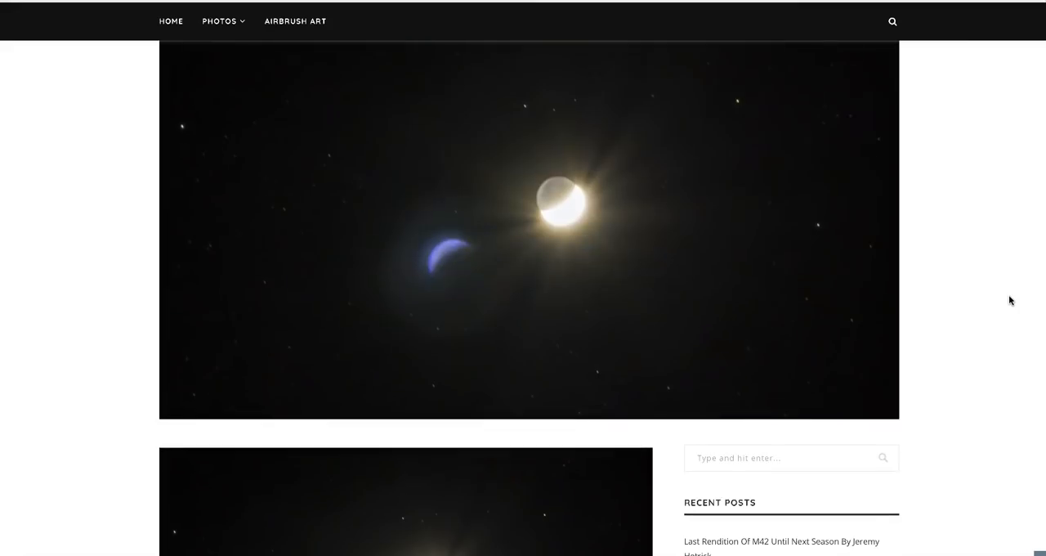
Step: Scroll up and down the MrMBB333 homepage to its SpaceWeather.space and data links
scroll("up", 3)
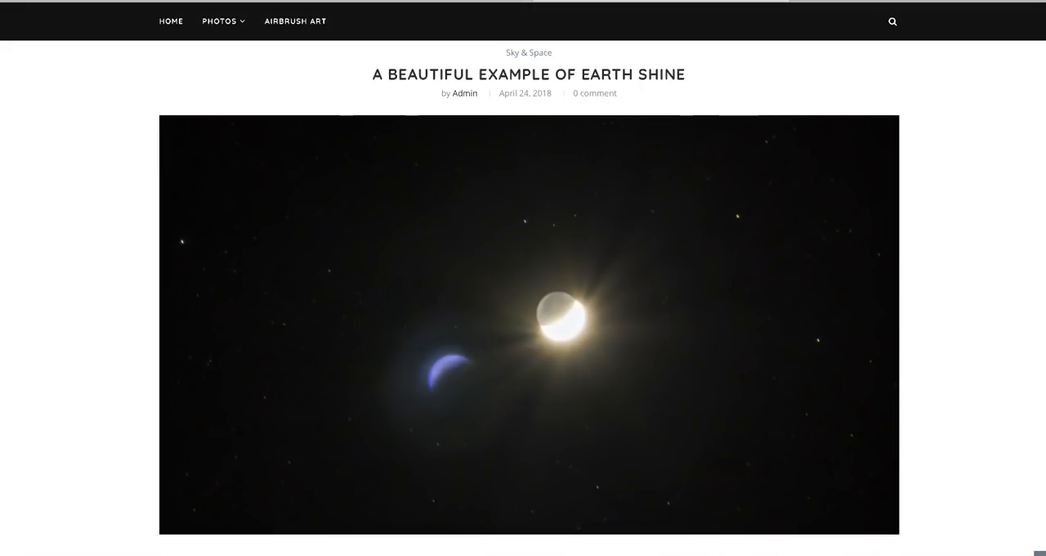
scroll("down", 3)
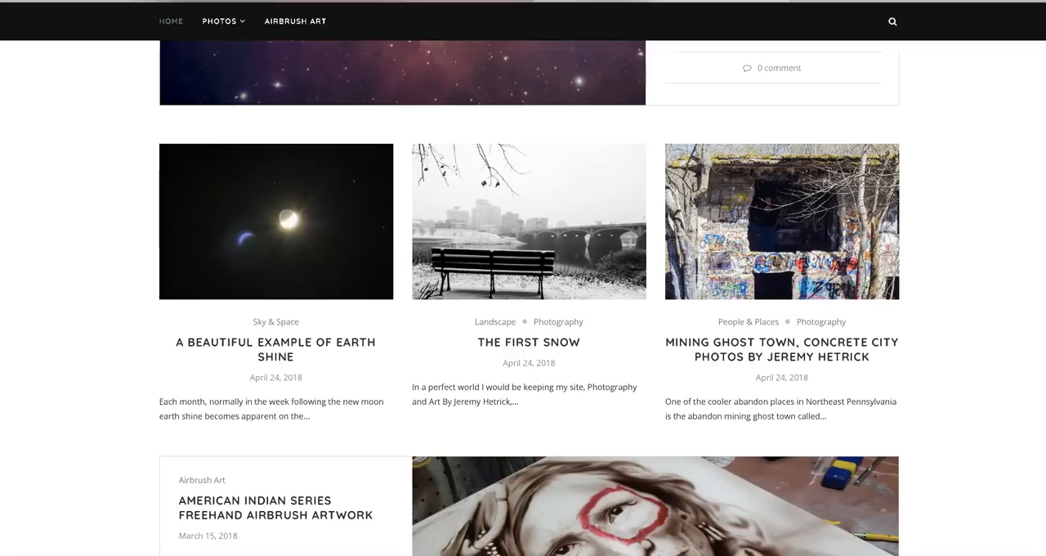
mouse_move(979, 283)
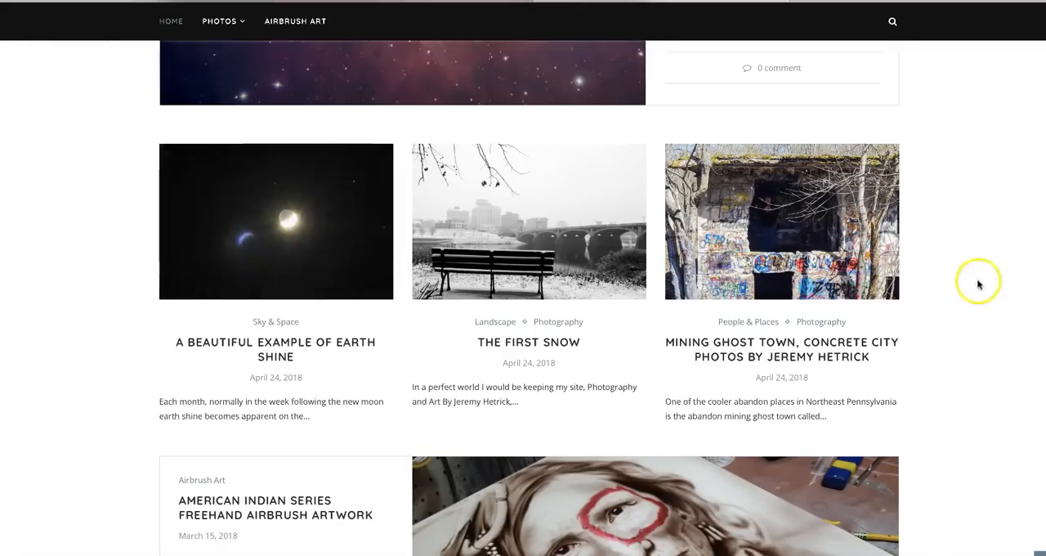
scroll("up", 3)
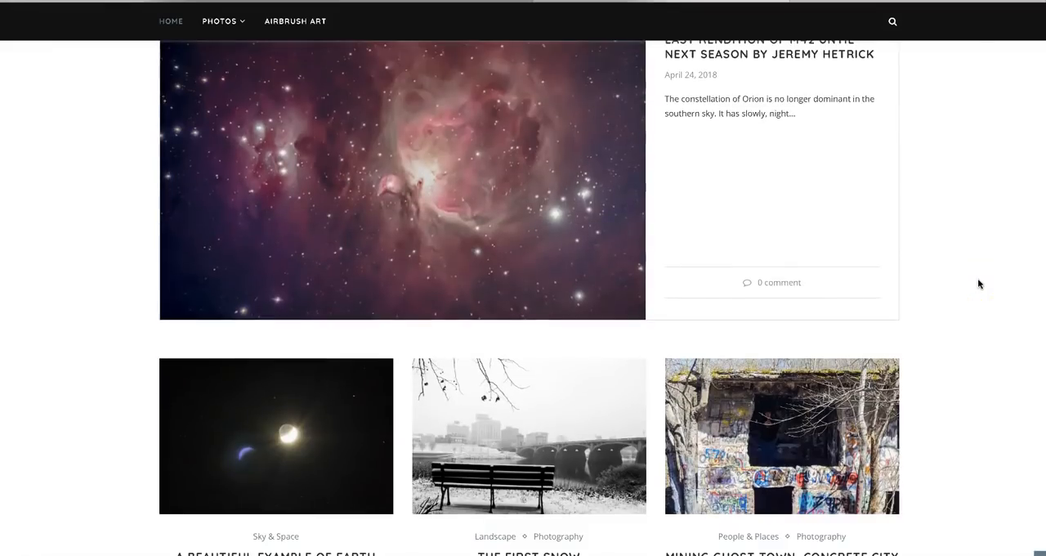
scroll("down", 3)
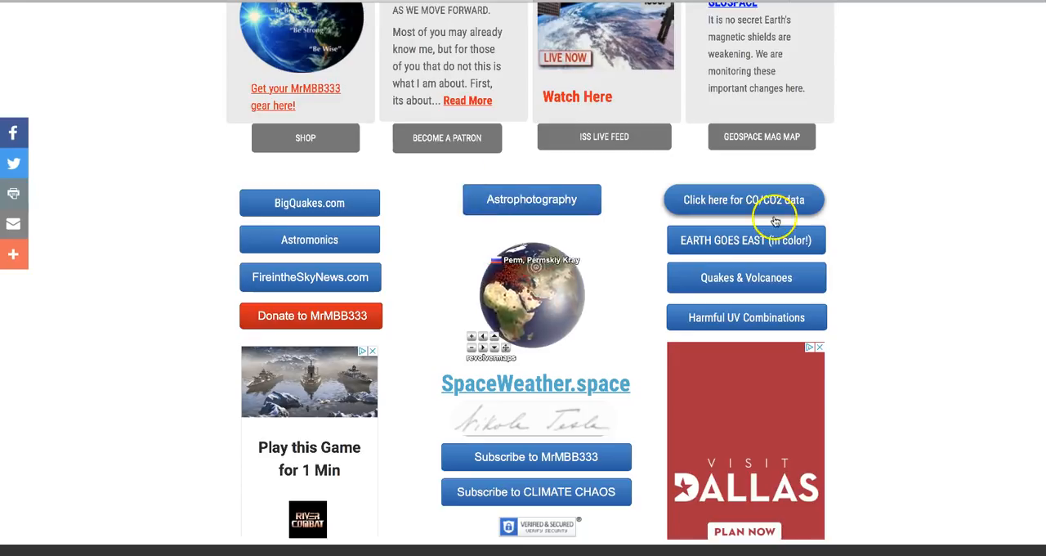
mouse_move(975, 230)
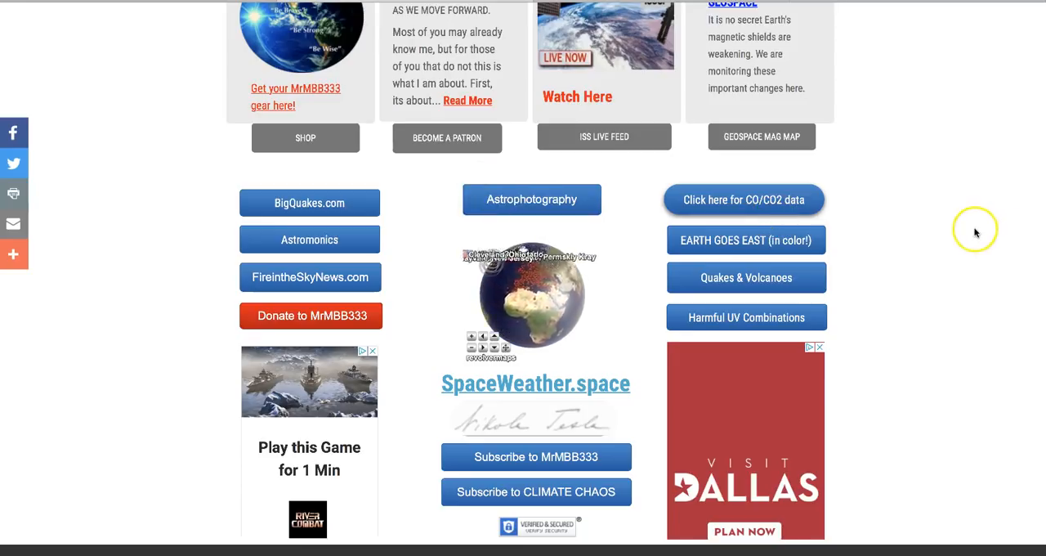